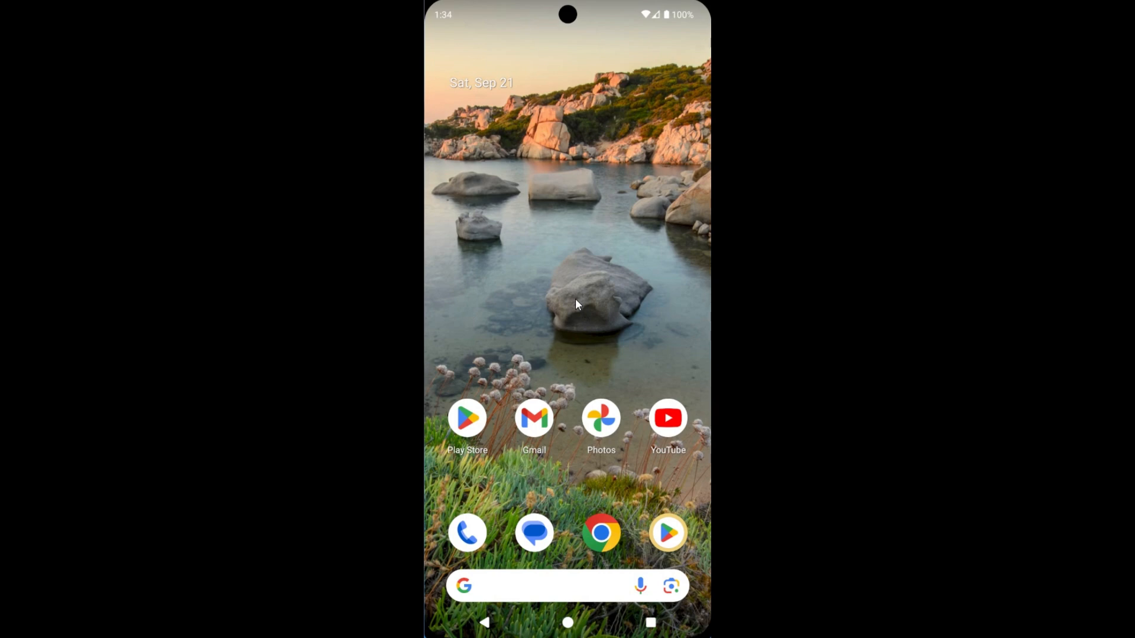
mouse_move(570, 297)
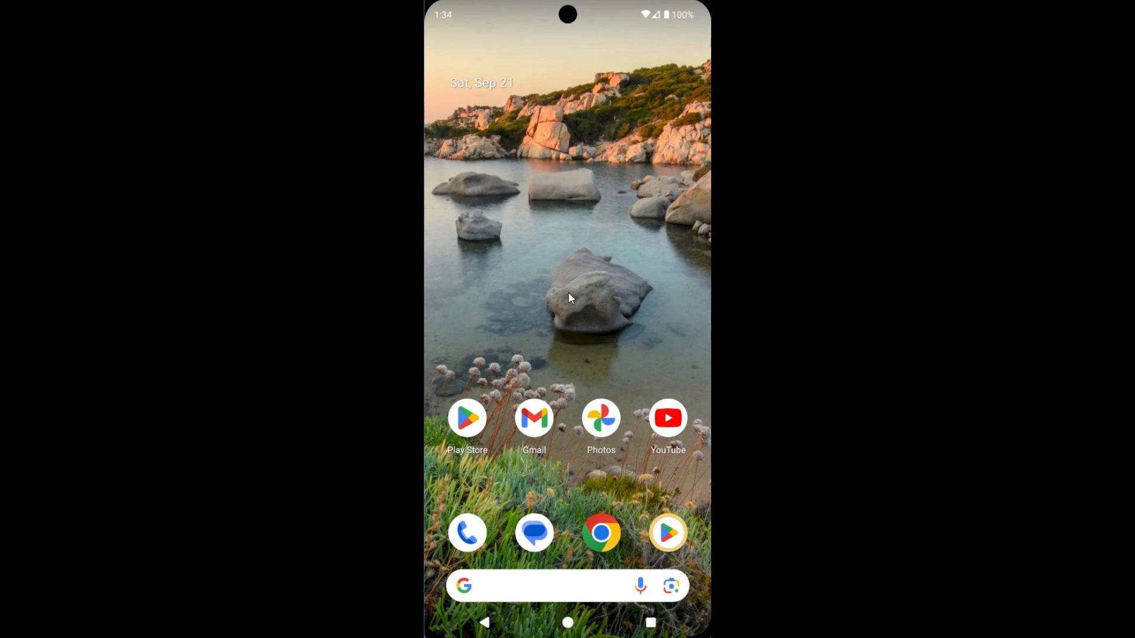
mouse_move(451, 422)
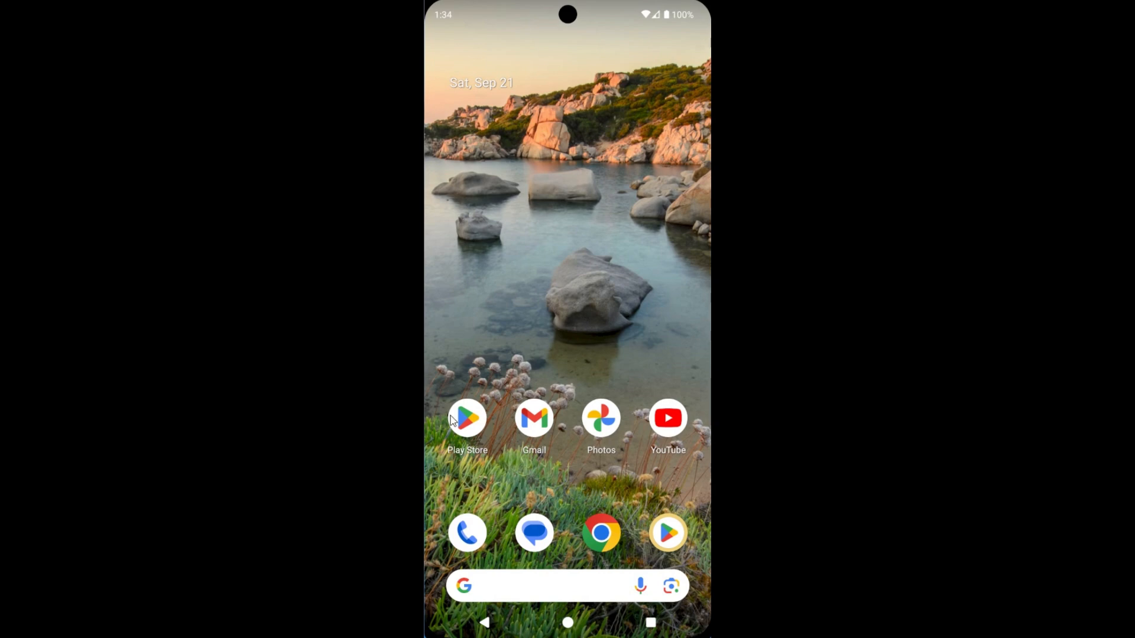
Launch Play Store and expand General in Settings from the profile avatar menu.
click(467, 419)
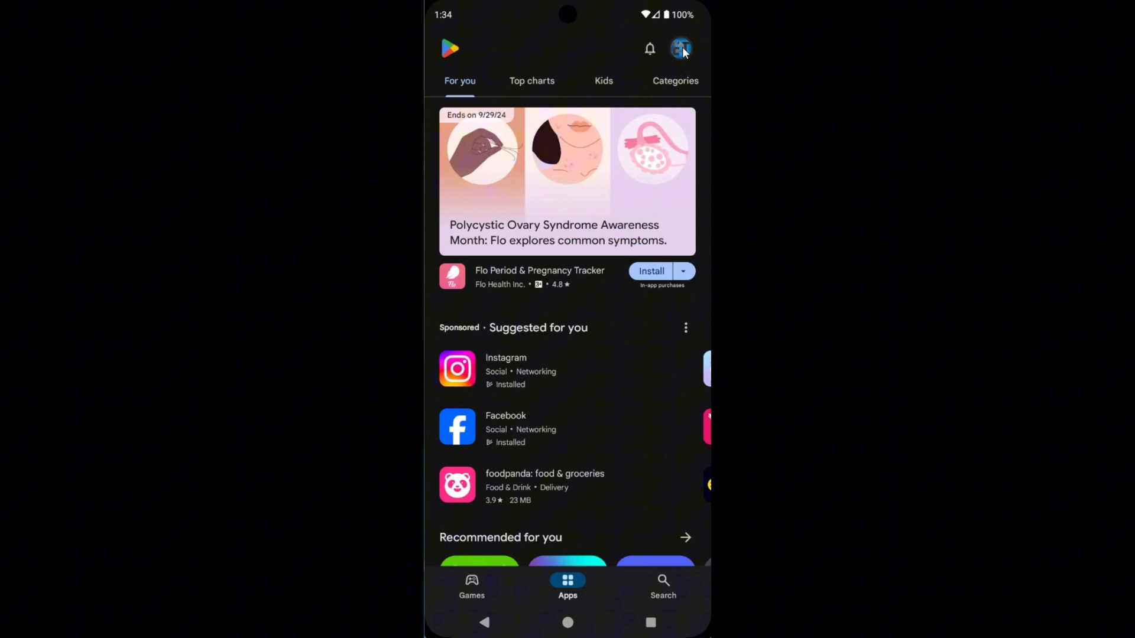
click(680, 48)
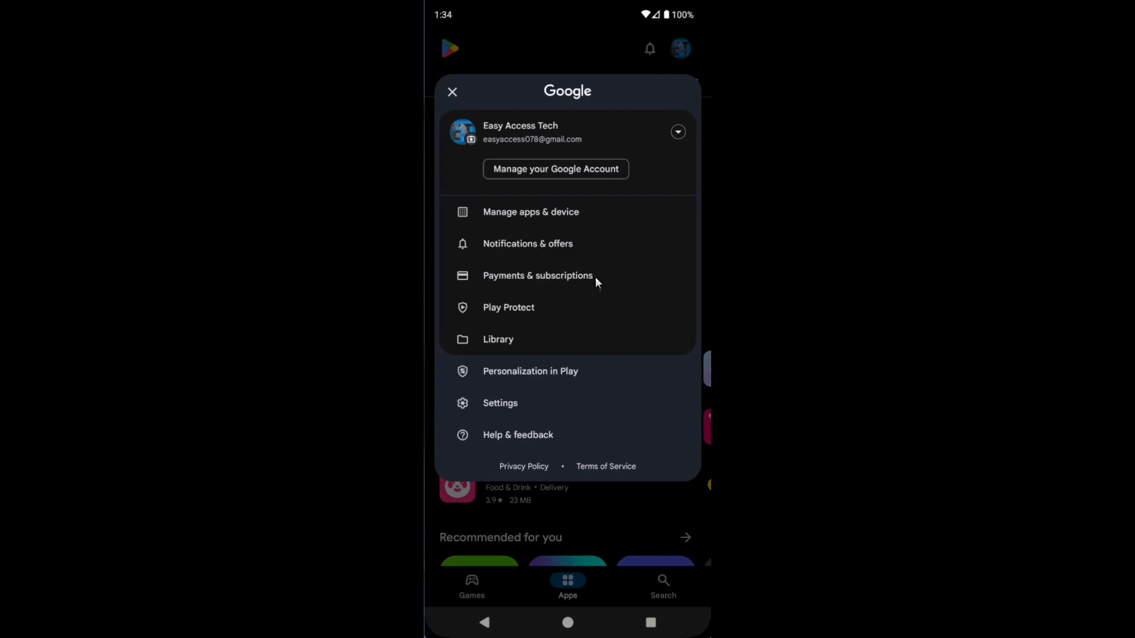
click(499, 403)
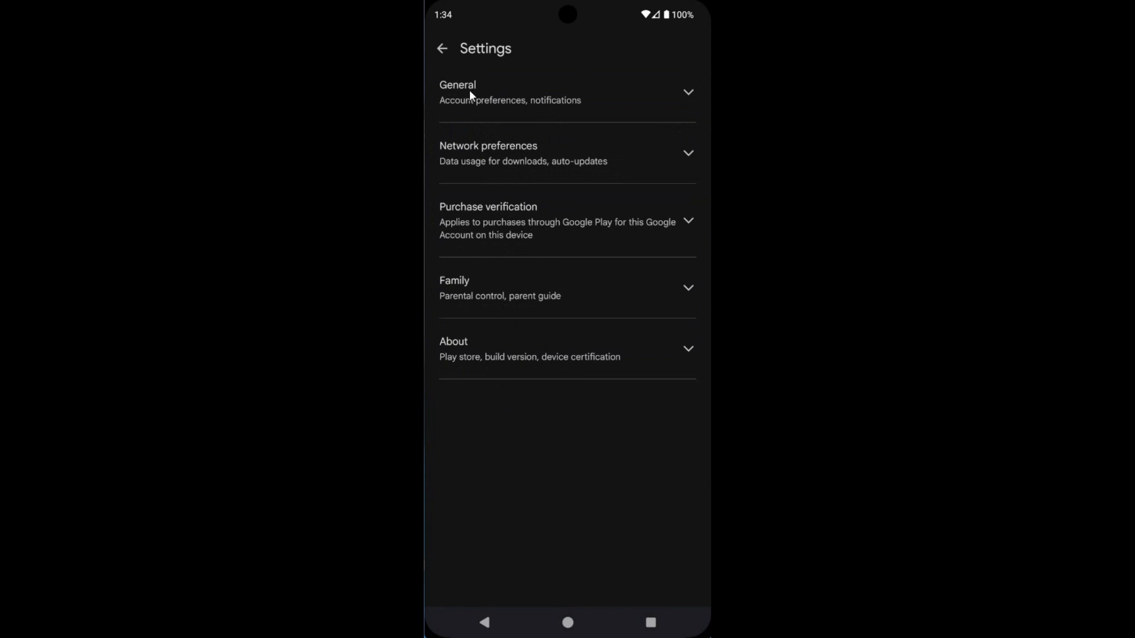
click(567, 92)
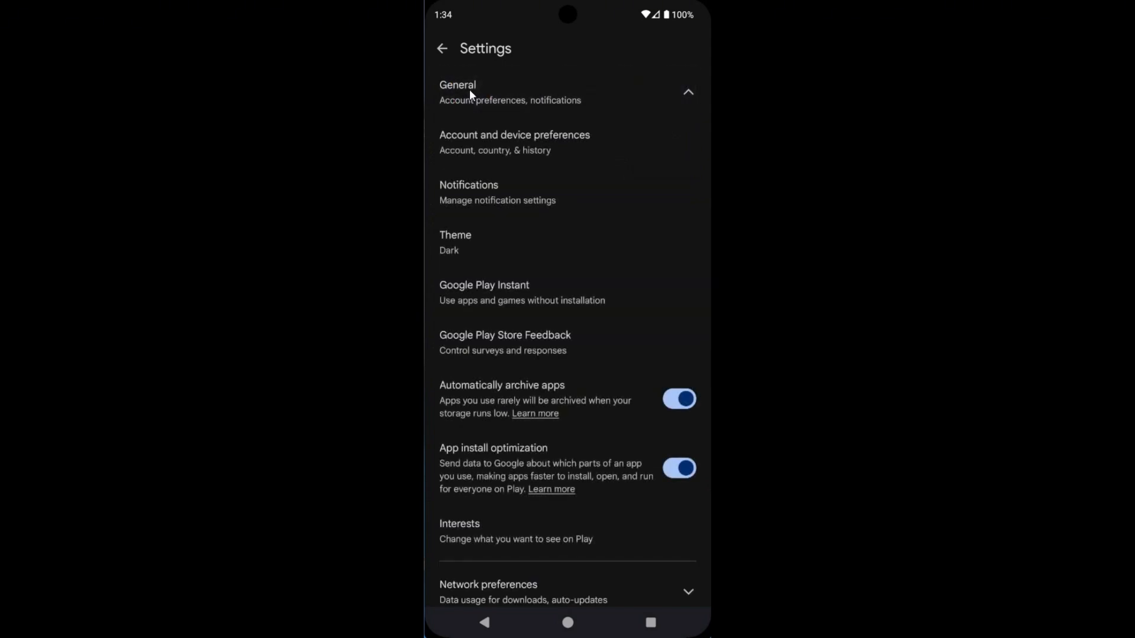
mouse_move(471, 149)
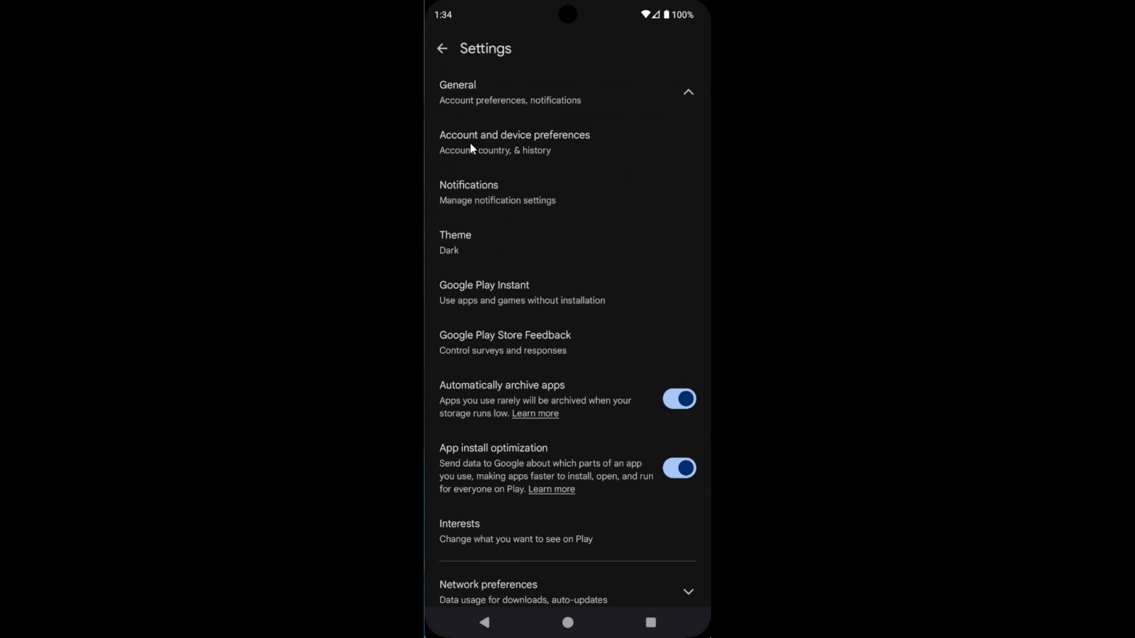
Open Account and device preferences and scroll to its History options.
click(514, 142)
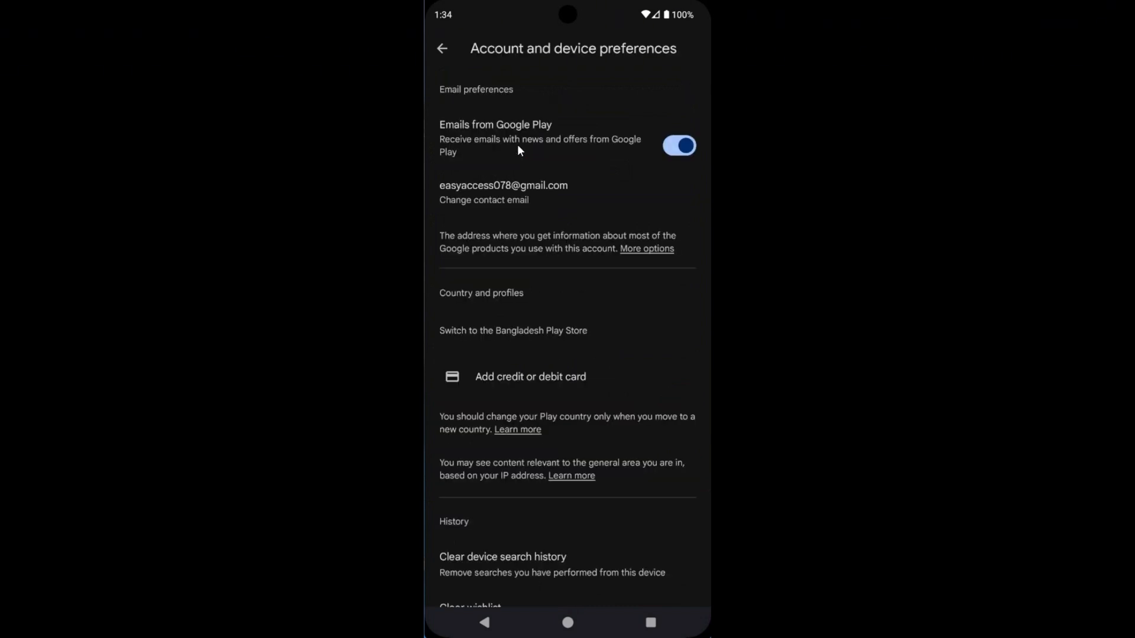
scroll(down, 3)
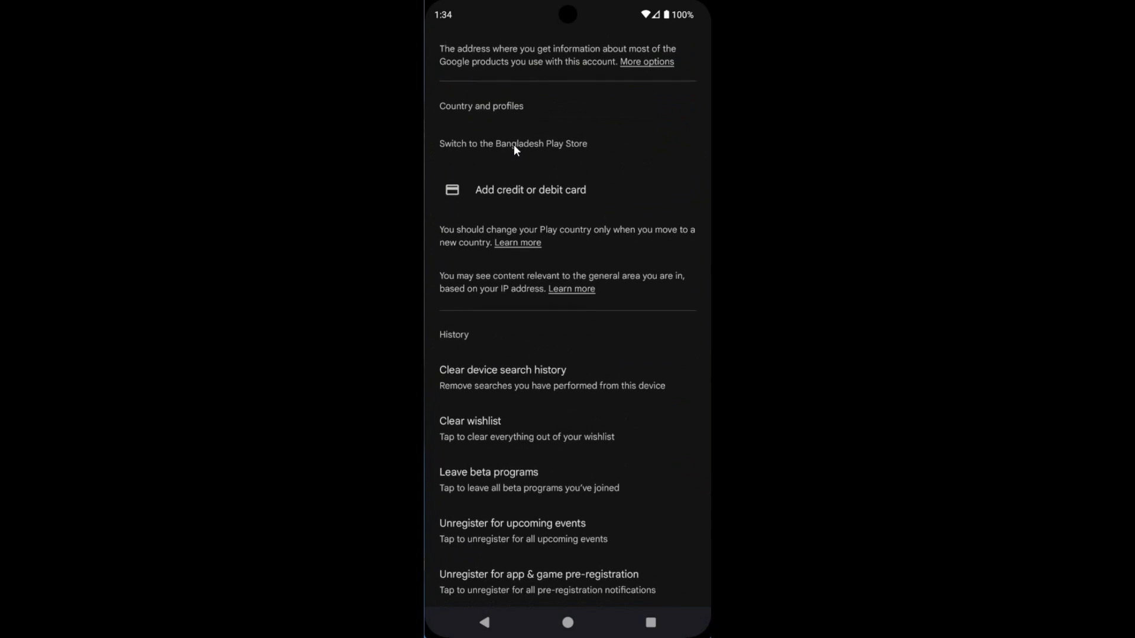
mouse_move(458, 345)
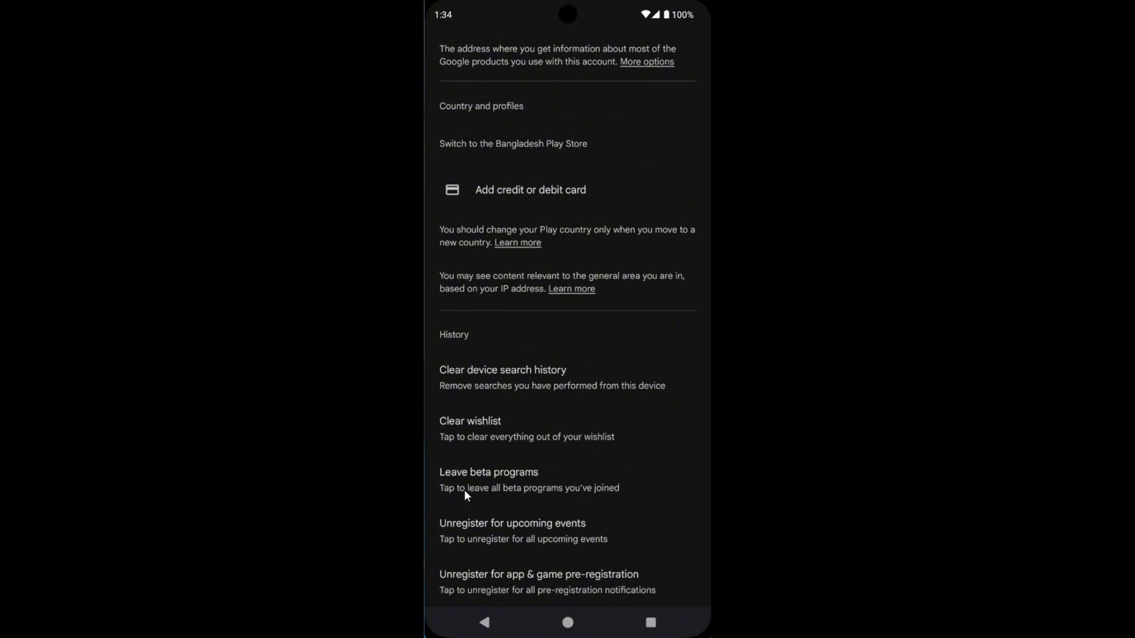
mouse_move(532, 498)
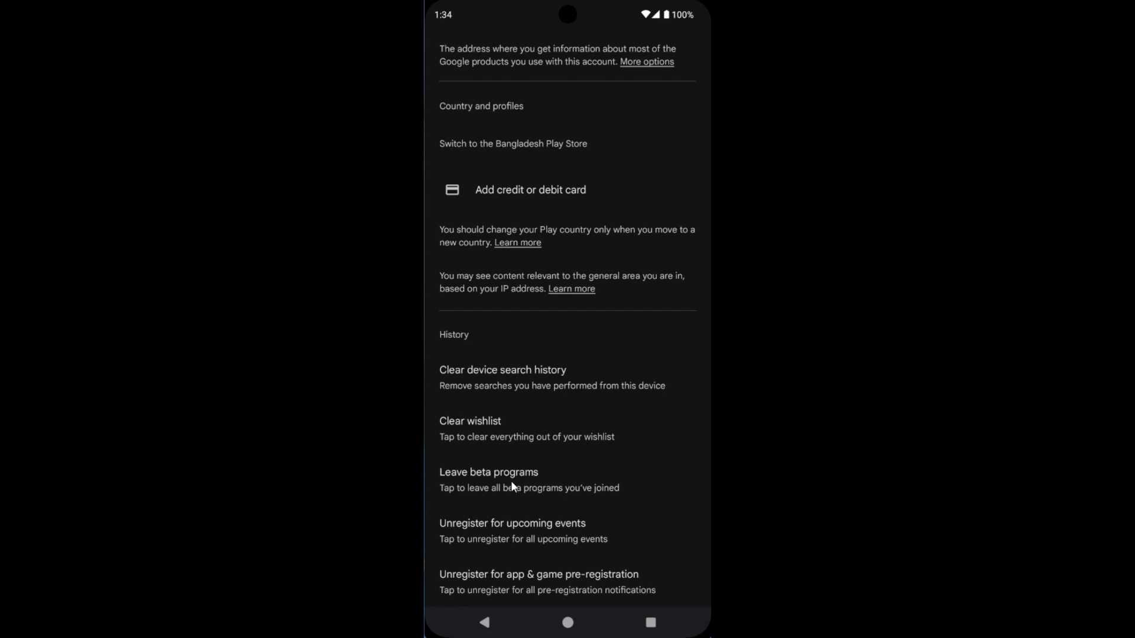
Choose Leave beta programs to raise the leave-or-cancel confirmation.
click(489, 480)
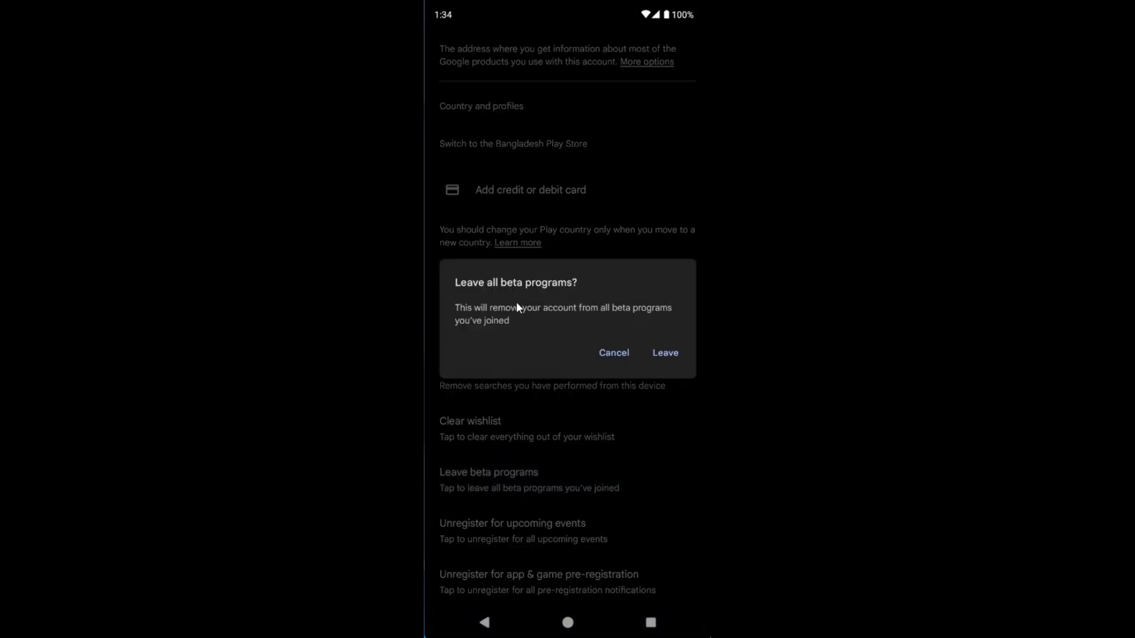
mouse_move(529, 300)
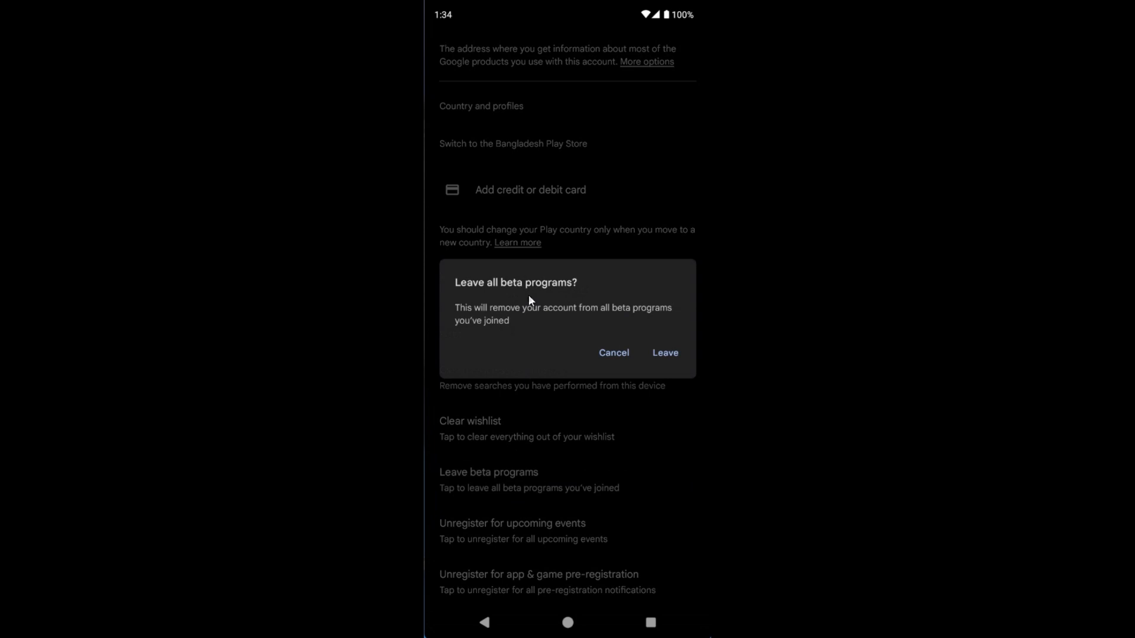
mouse_move(519, 319)
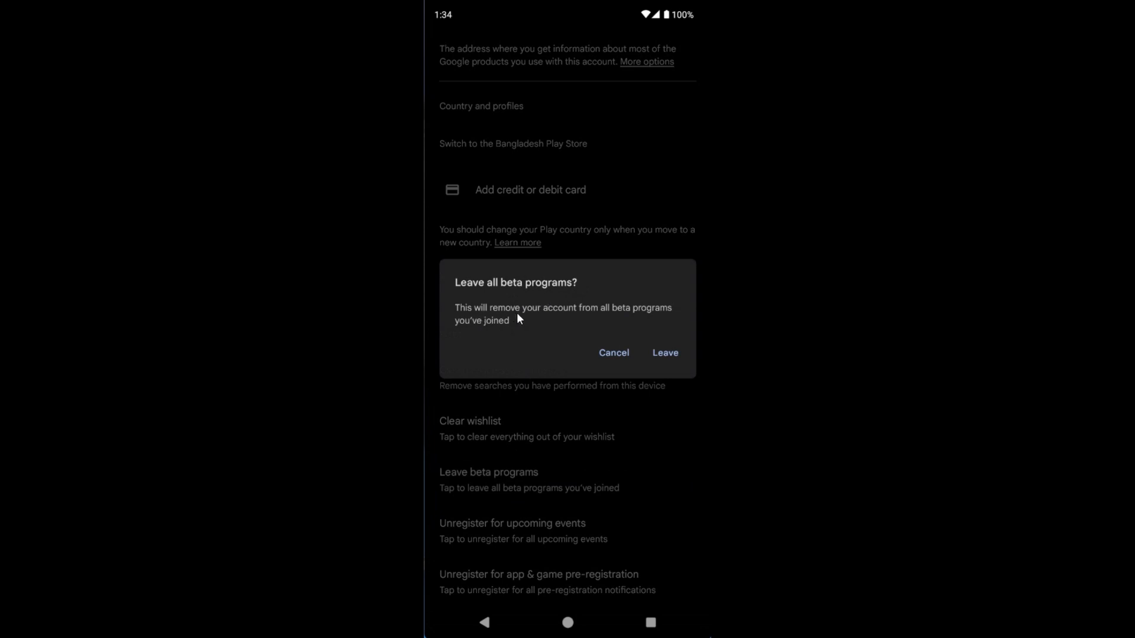
mouse_move(559, 322)
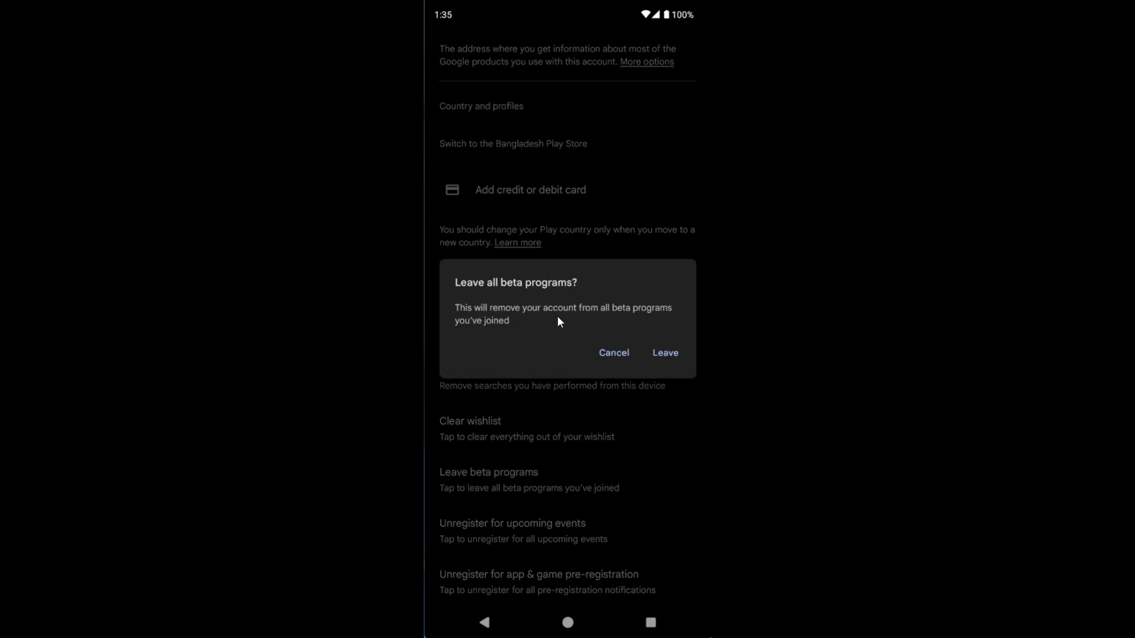
mouse_move(537, 322)
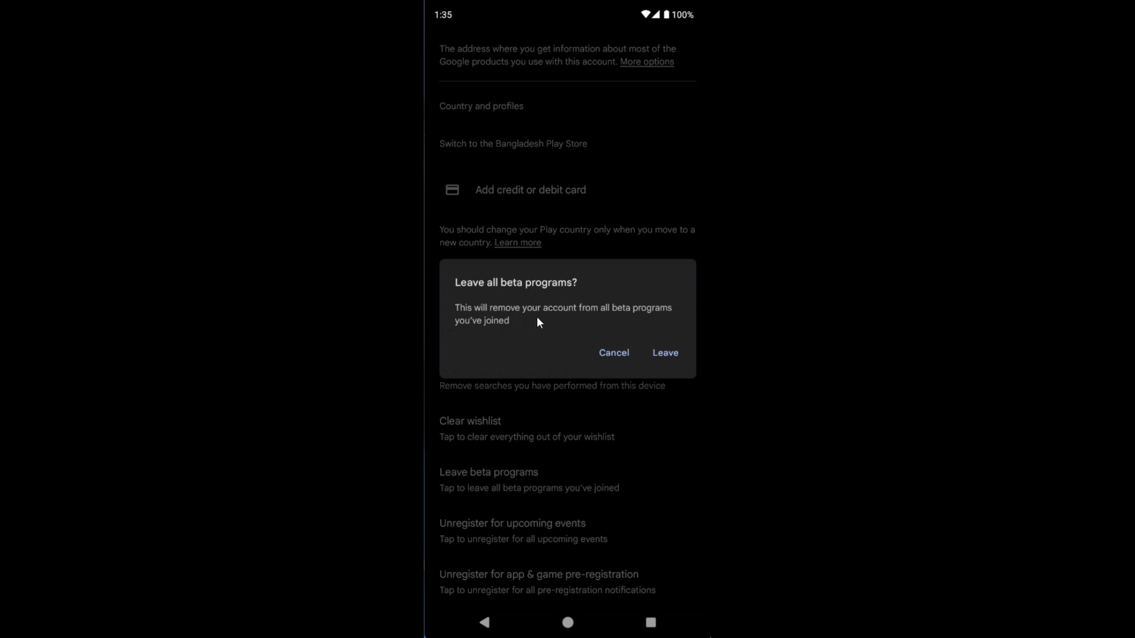
mouse_move(474, 333)
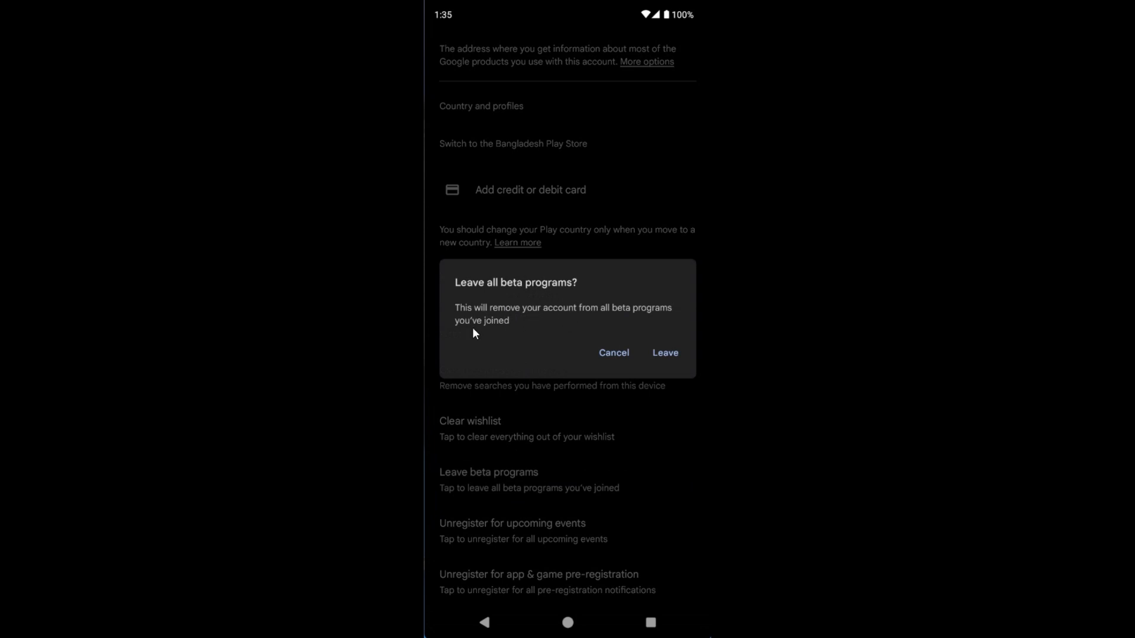
mouse_move(670, 364)
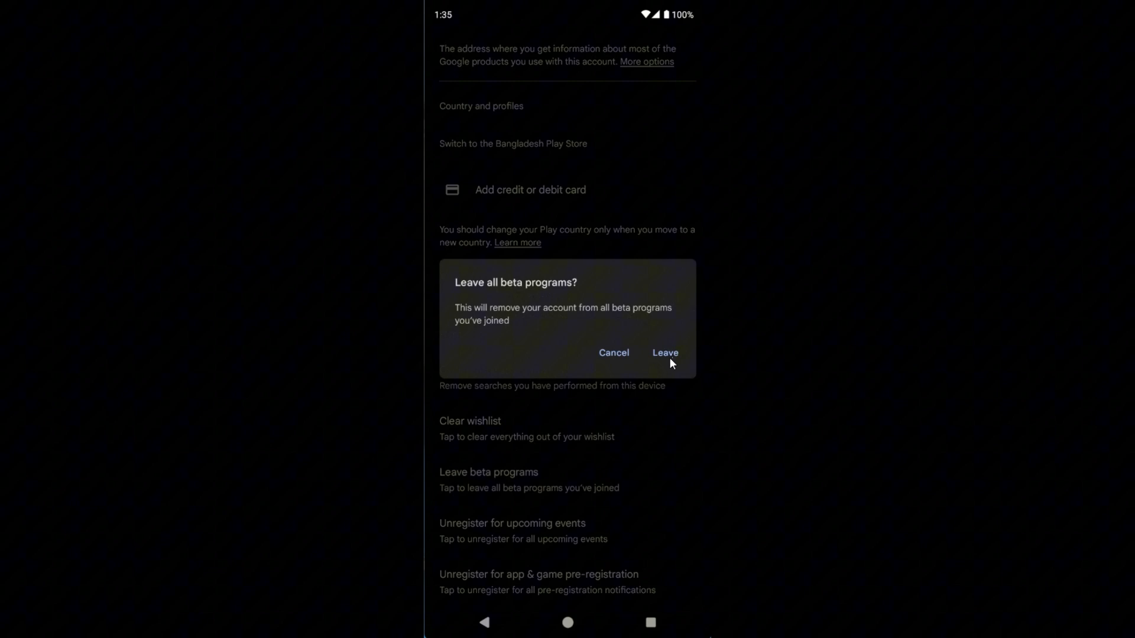
Confirm Leave, then return to the top of Account and device preferences.
click(664, 352)
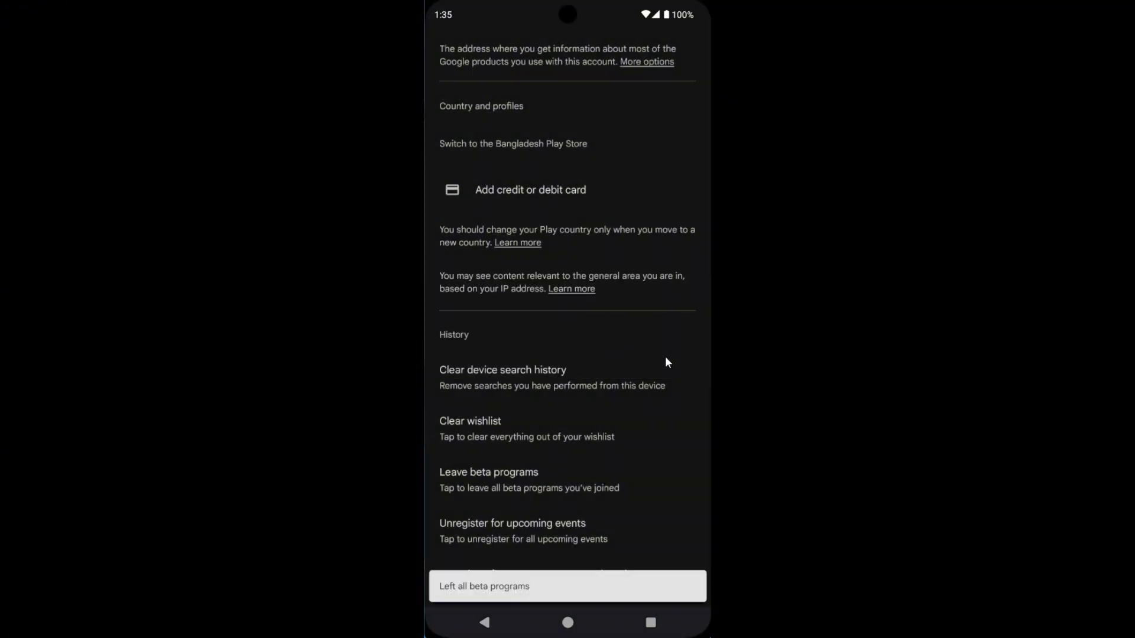
mouse_move(648, 367)
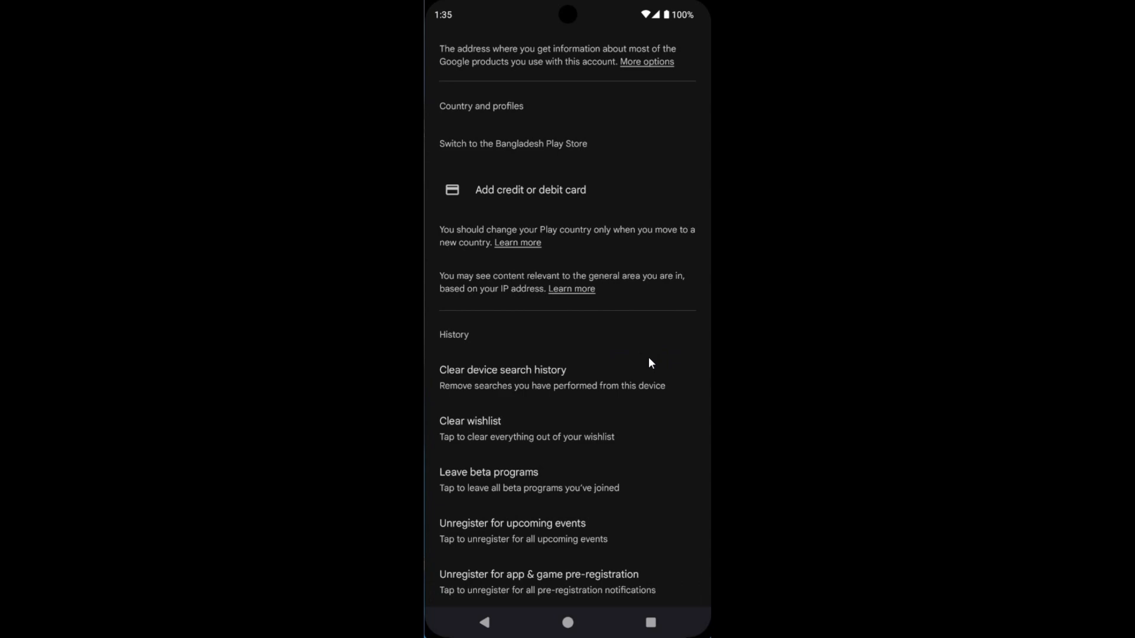
scroll(up, 3)
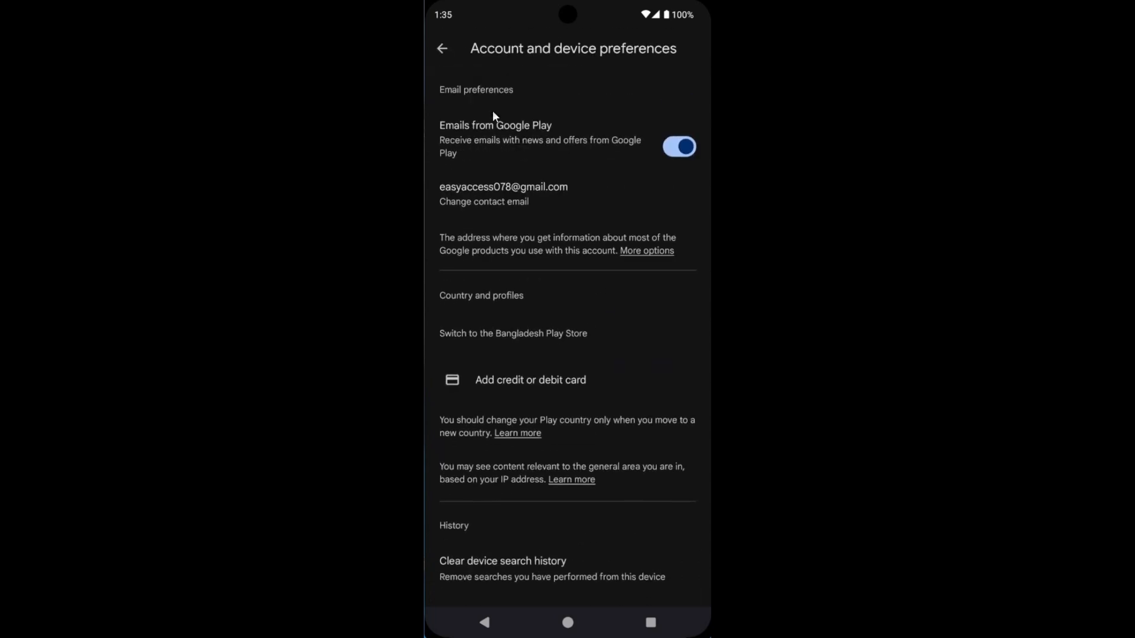